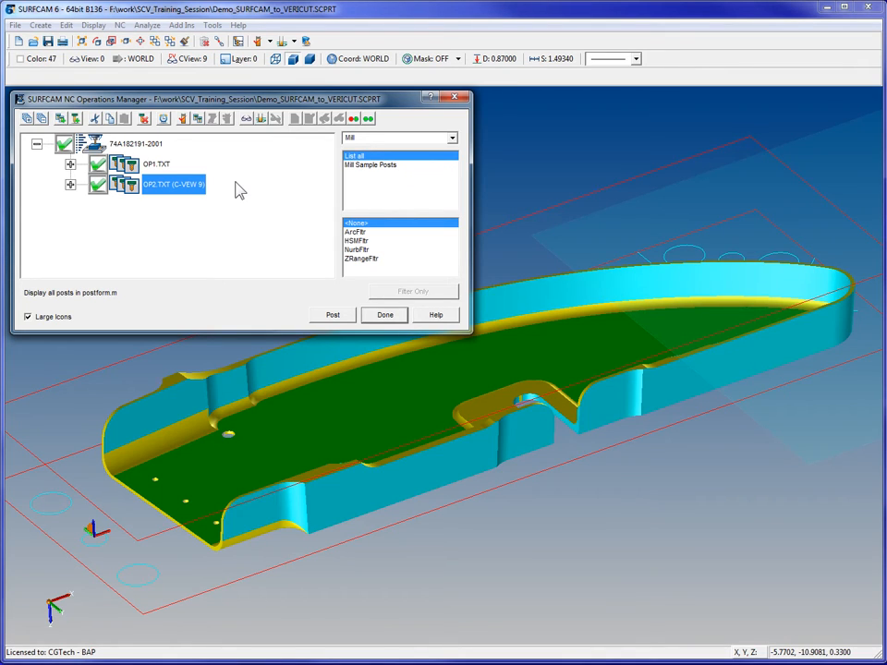
{"action": "mouse_move", "coordinate": [232, 147]}
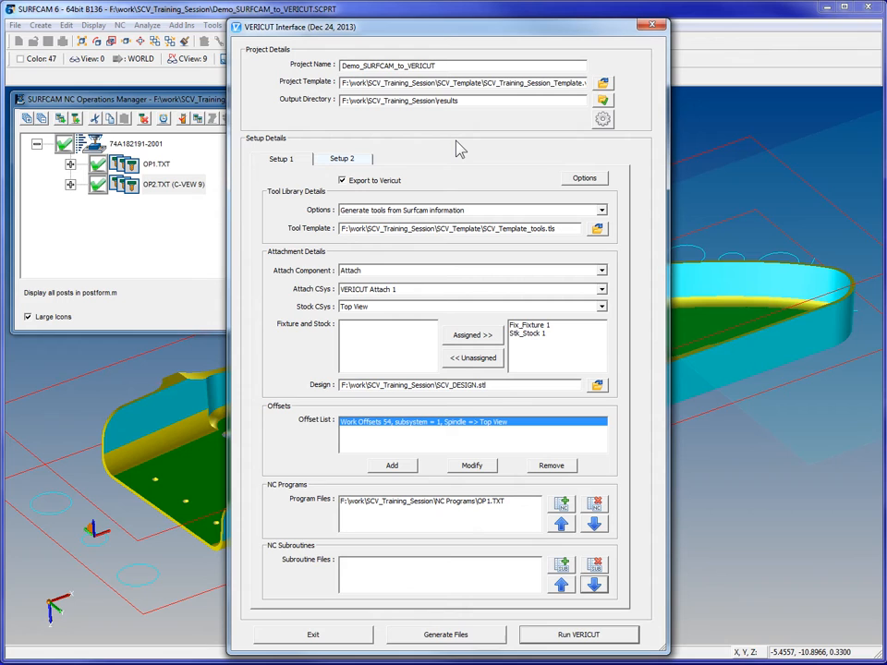
{"action": "mouse_move", "coordinate": [510, 288]}
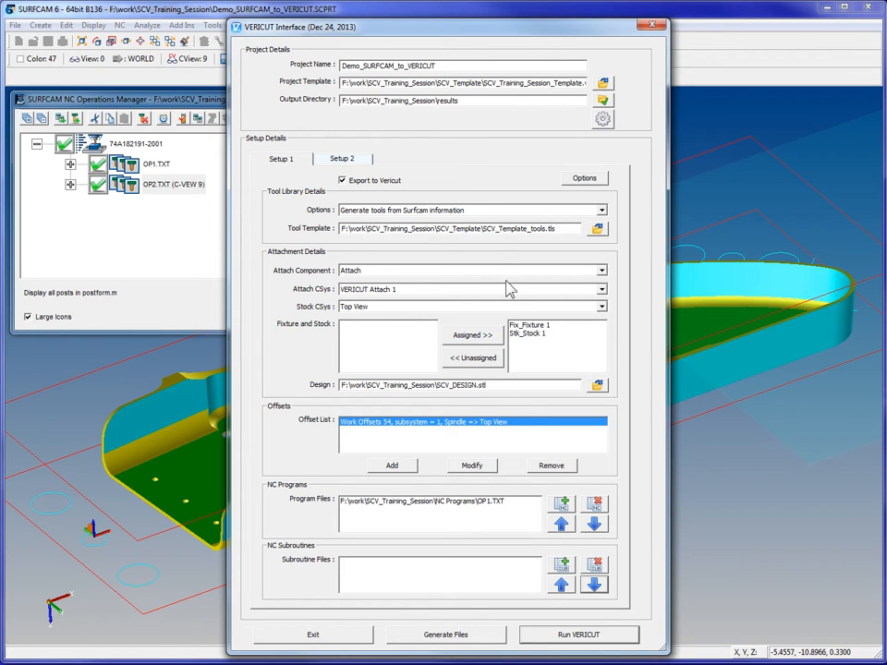
{"action": "mouse_move", "coordinate": [564, 642]}
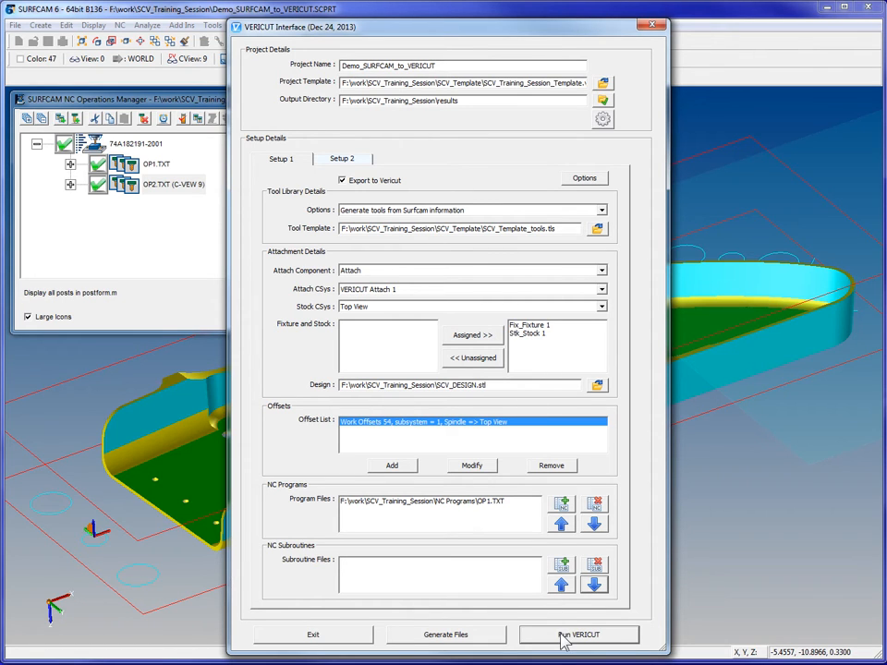
Run VERICUT from the interface for the Demo_SURFCAM_to_VERICUT project.
{"action": "left_click", "coordinate": [579, 634]}
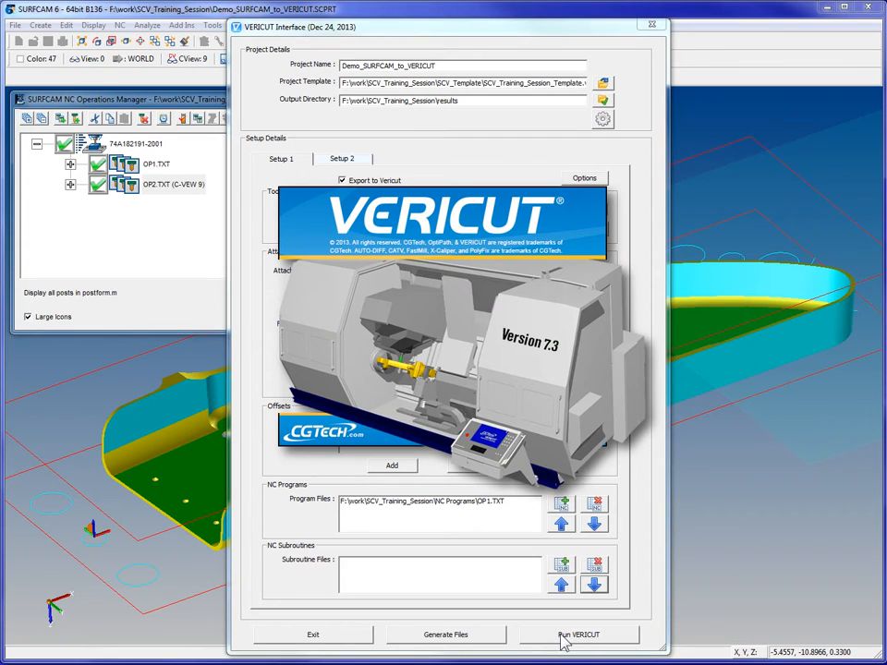
Start simulating OP1.TXT on the workpiece stock with Play to Model End.
{"action": "left_click", "coordinate": [579, 635]}
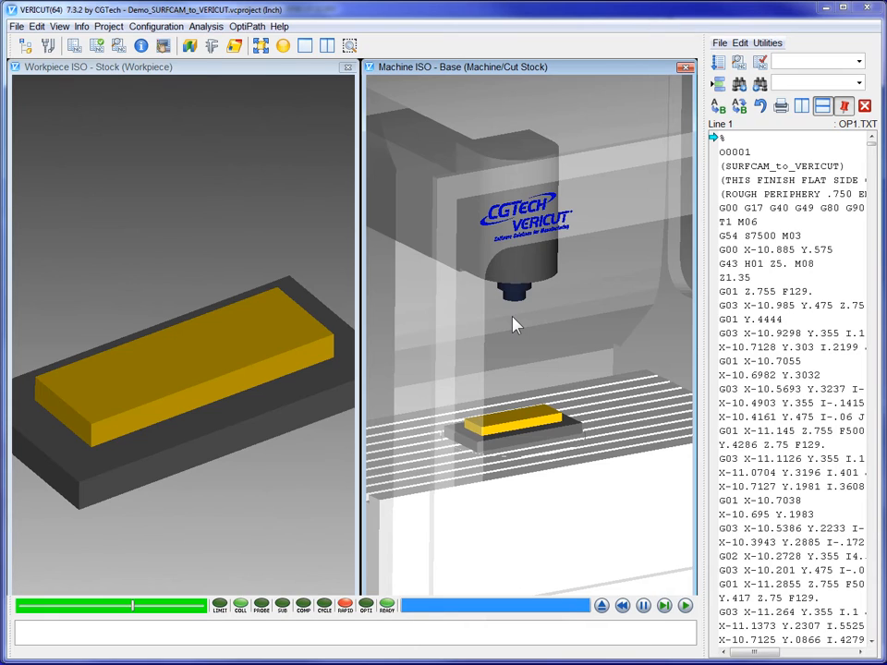
{"action": "mouse_move", "coordinate": [541, 371]}
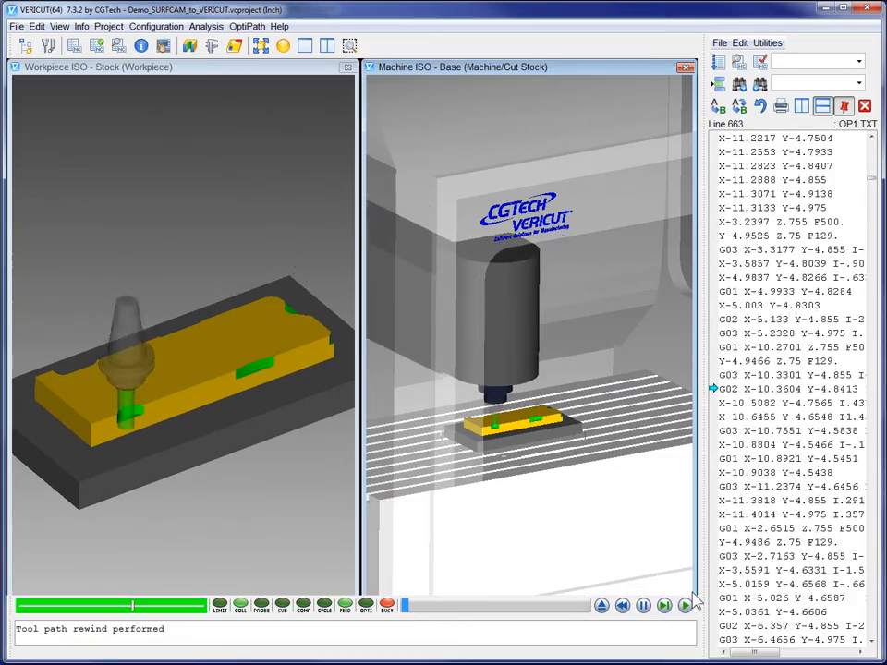
Run the OP1 simulation through to the end of Setup 1.
{"action": "left_click", "coordinate": [686, 605]}
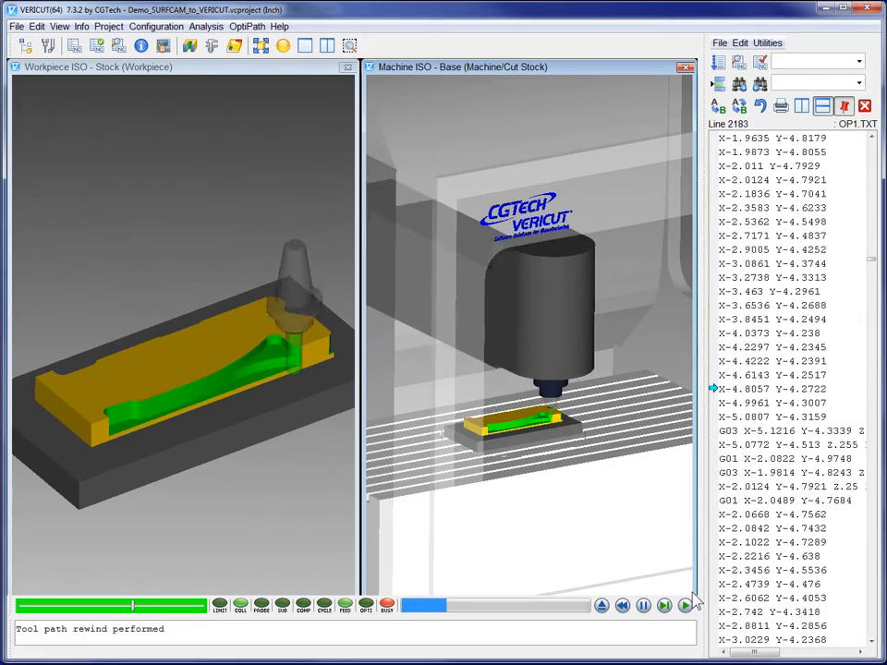
{"action": "left_click", "coordinate": [686, 605]}
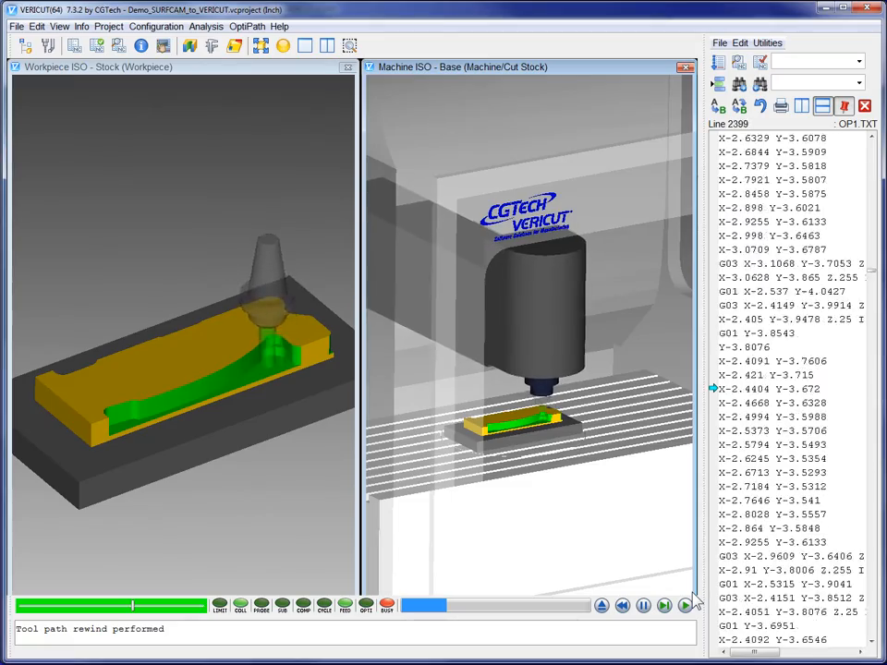
{"action": "left_click", "coordinate": [686, 605]}
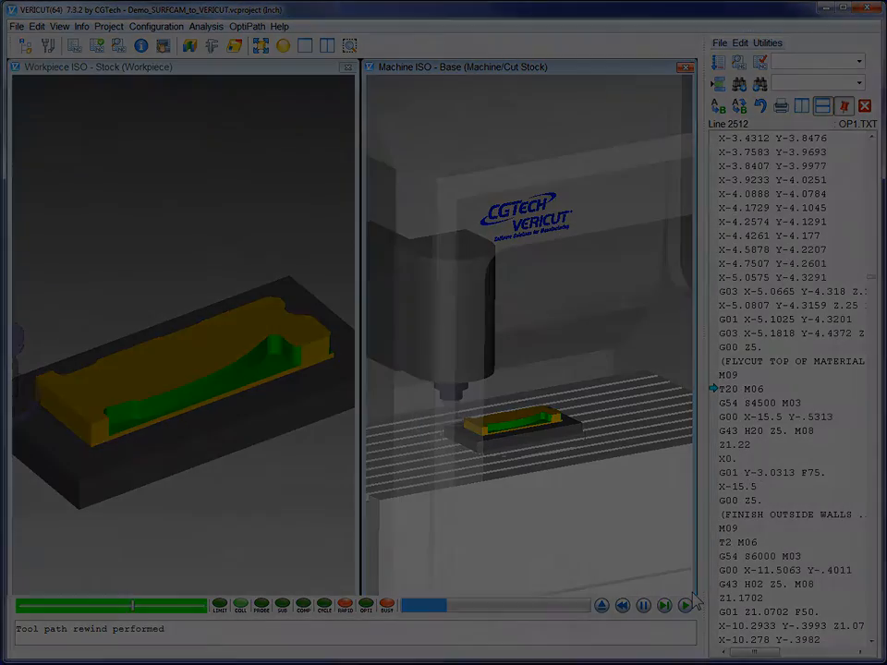
{"action": "left_click", "coordinate": [686, 605]}
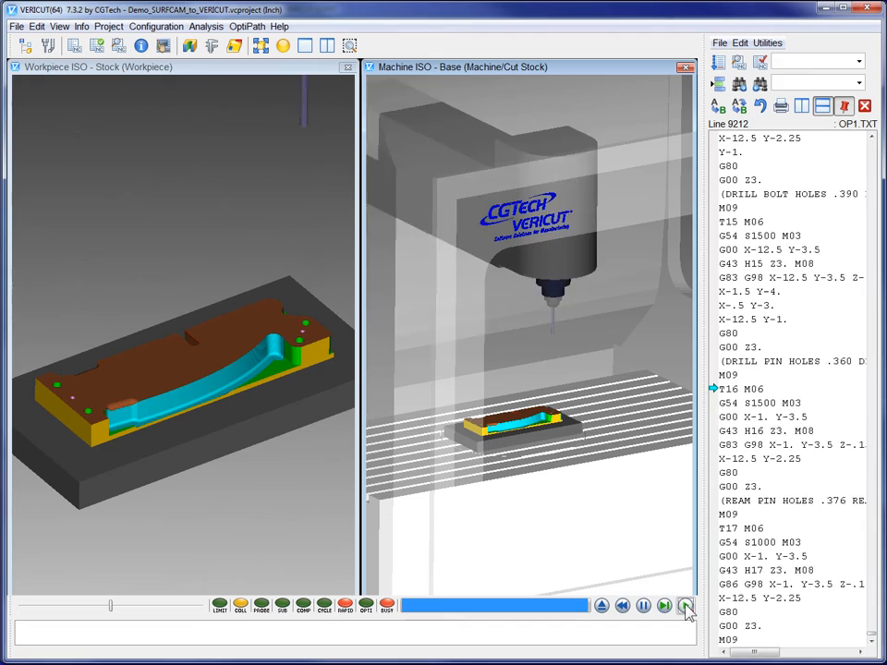
{"action": "left_click", "coordinate": [685, 605]}
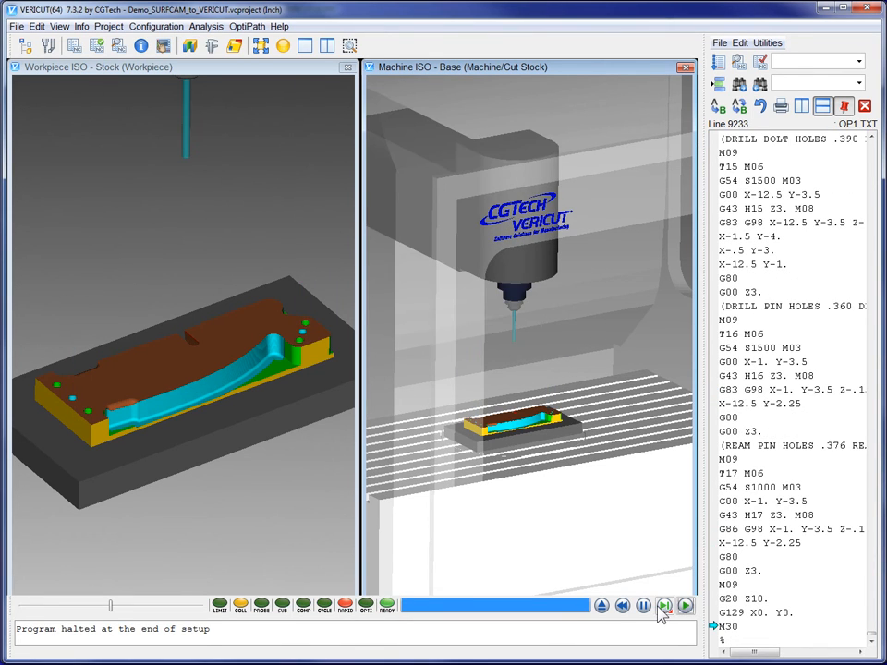
Advance to Setup 2, loading OP2 with the part flipped.
{"action": "left_click", "coordinate": [664, 605]}
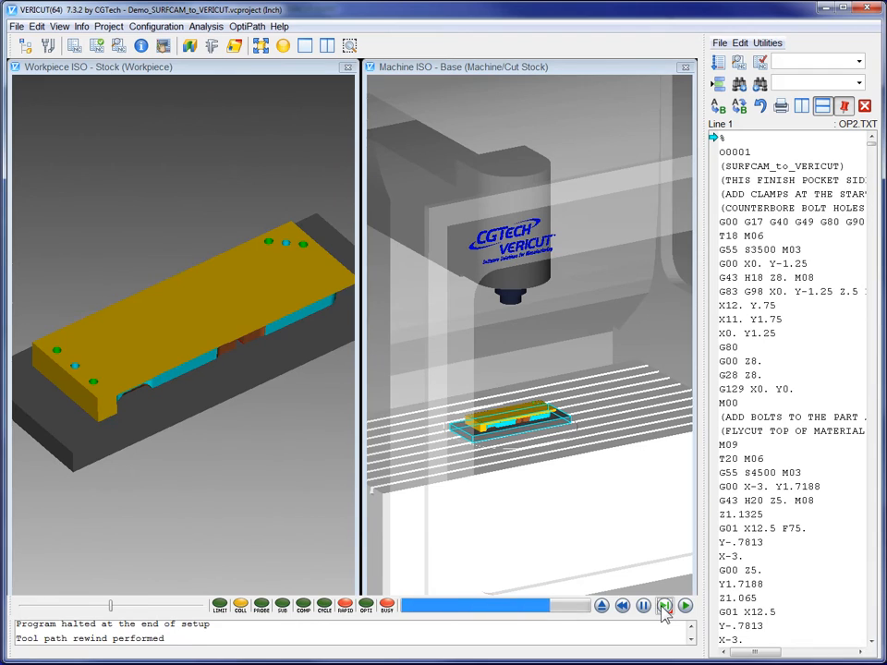
Simulate OP2.TXT on Setup 2, flycutting the top and cutting pocket and profile.
{"action": "left_click", "coordinate": [684, 605]}
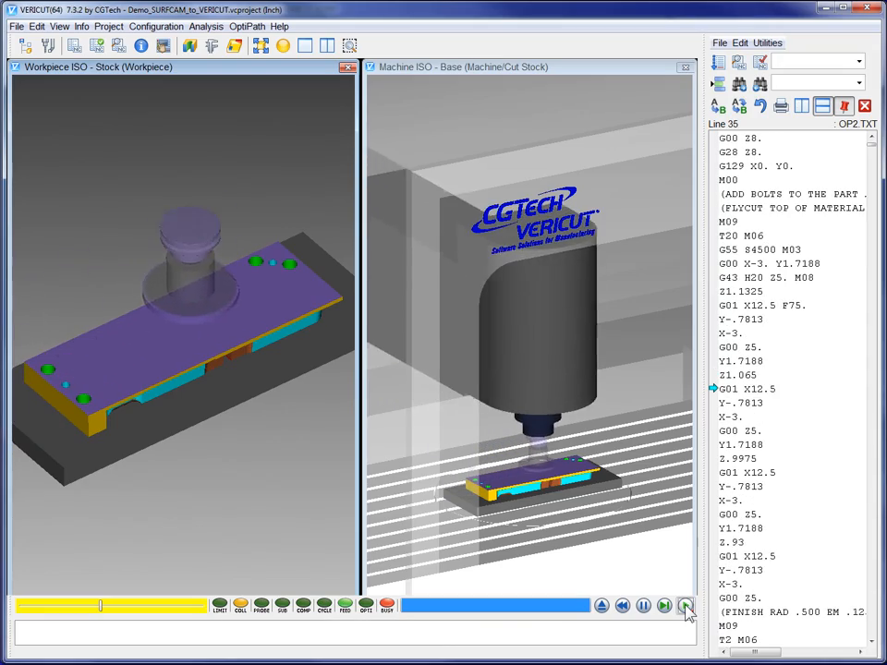
{"action": "left_click", "coordinate": [685, 605]}
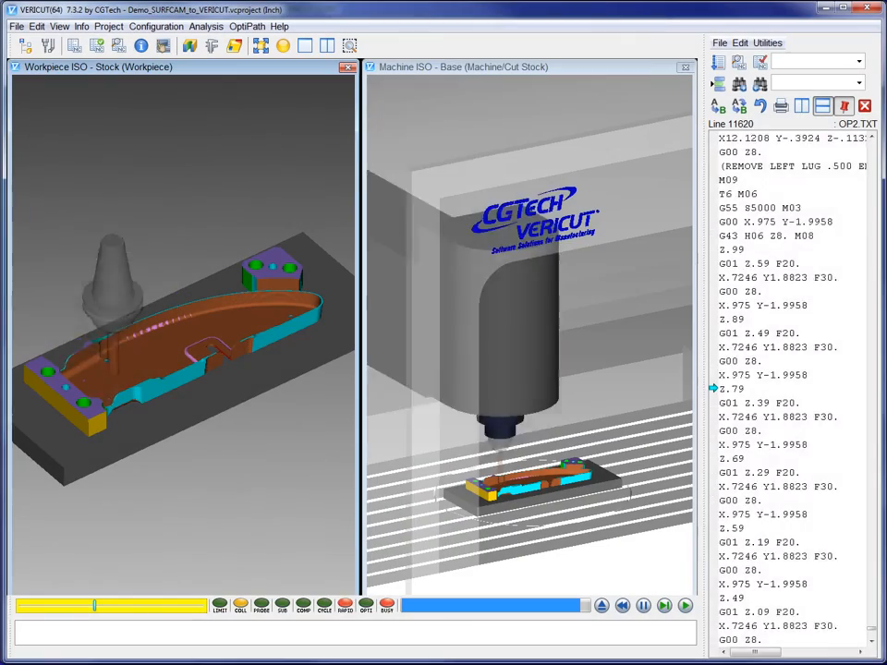